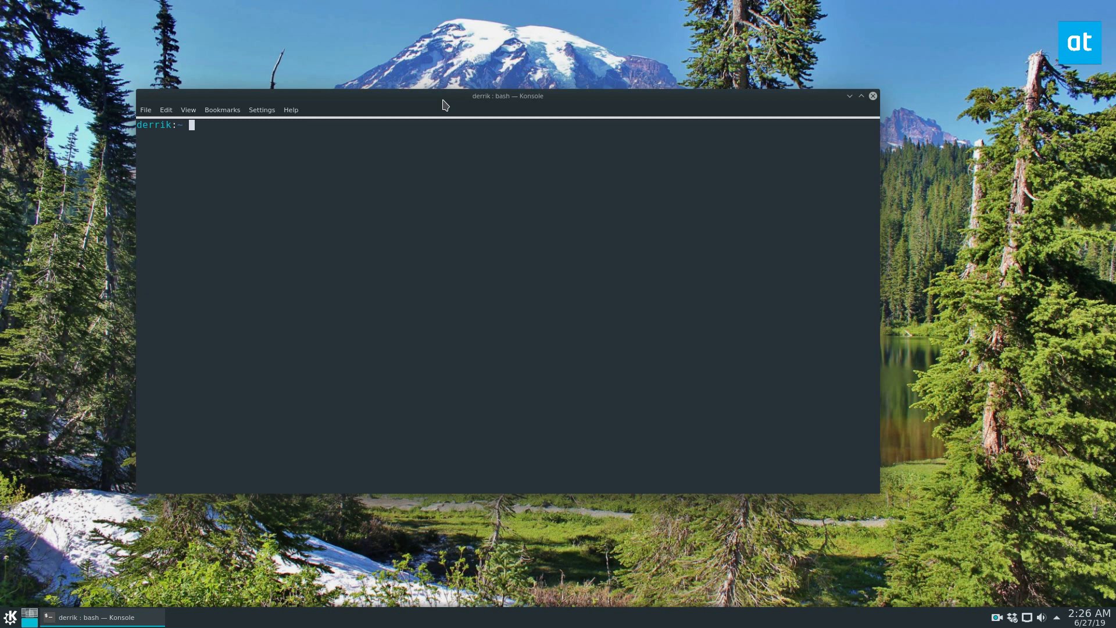
mouse_move(435, 28)
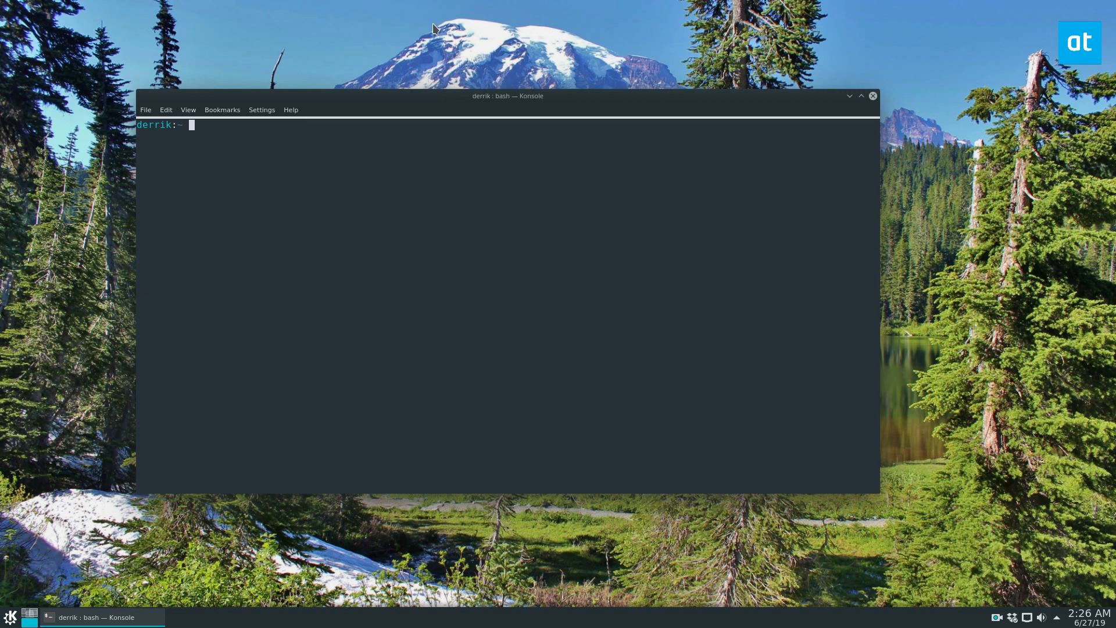
Run 'snap search riot' to list the riot-web and fluffychat packages.
text(snap search)
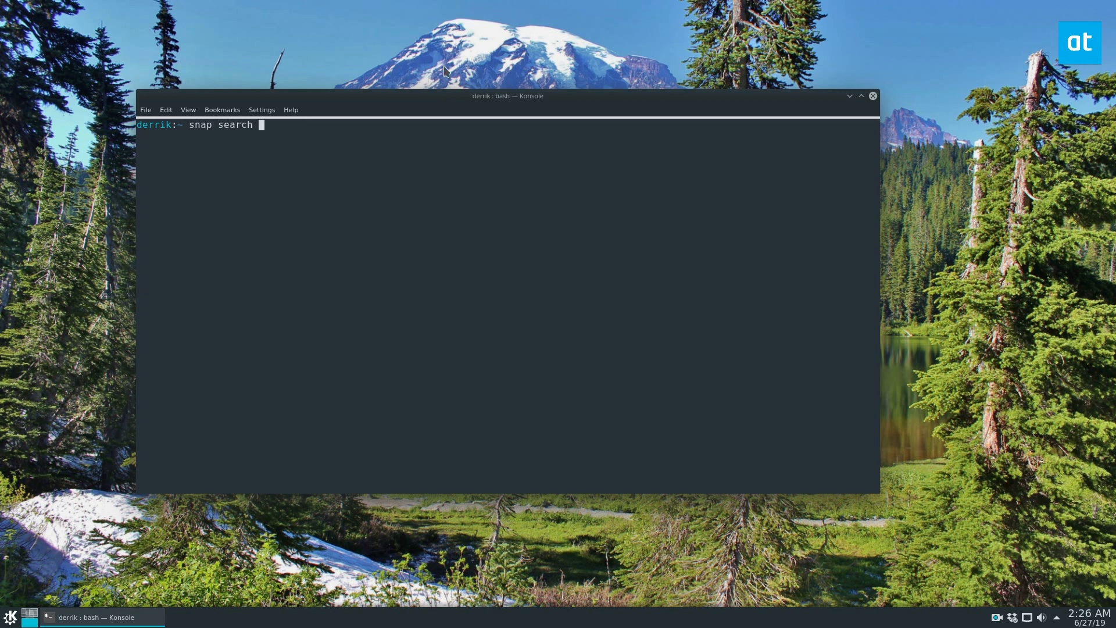
text(riot)
text(sudo)
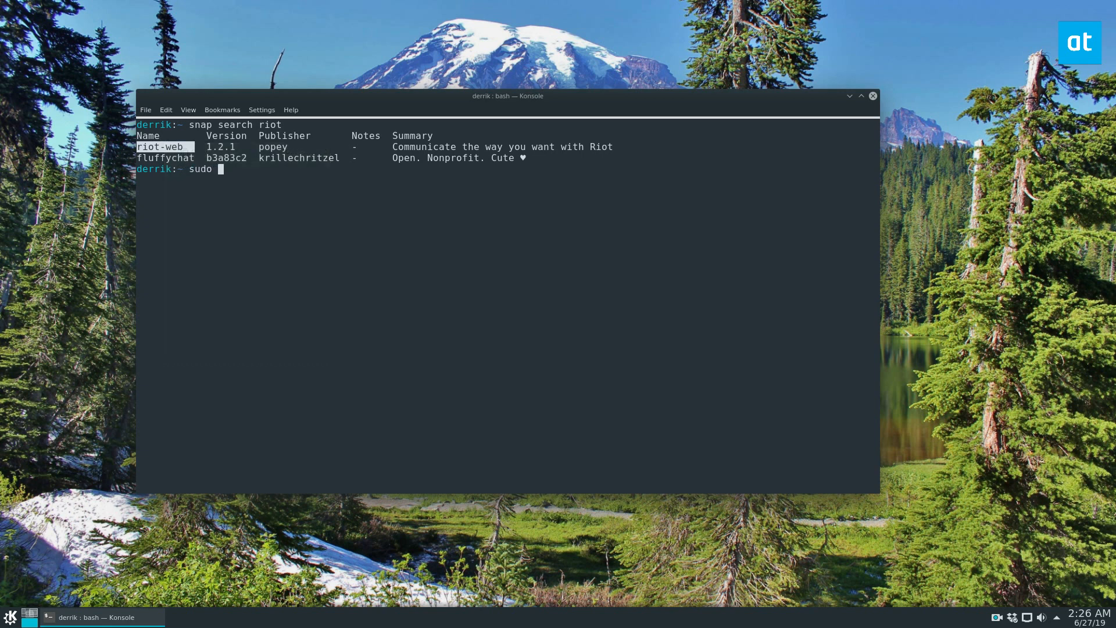
Install riot-web with 'sudo snap install riot-web', bring up Riot and browse its Room directory.
text(snap install riot-)
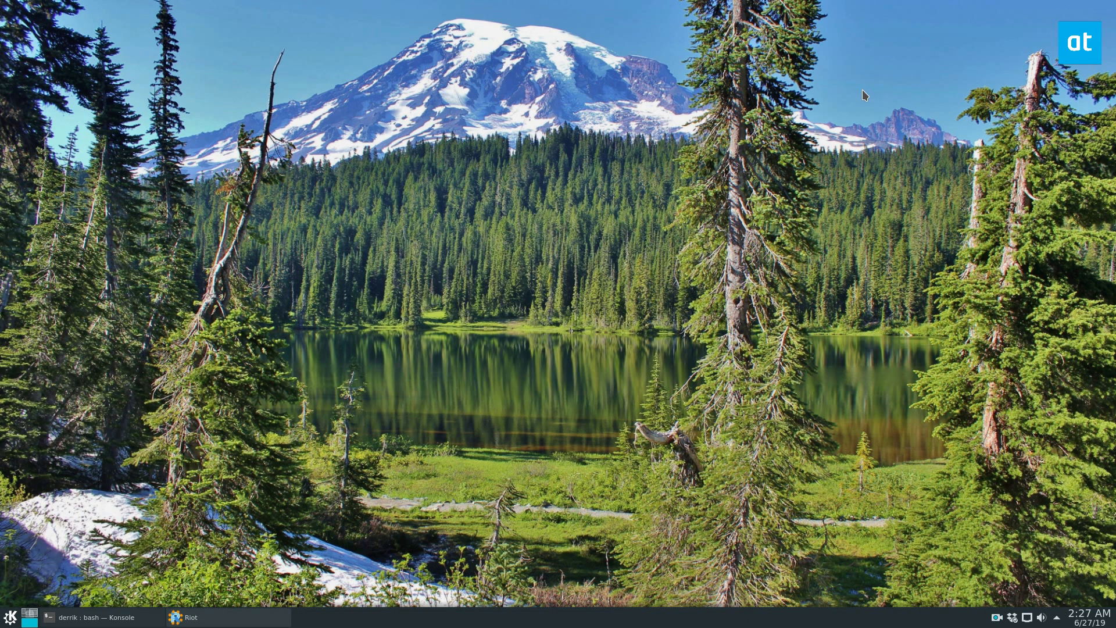
mouse_move(713, 40)
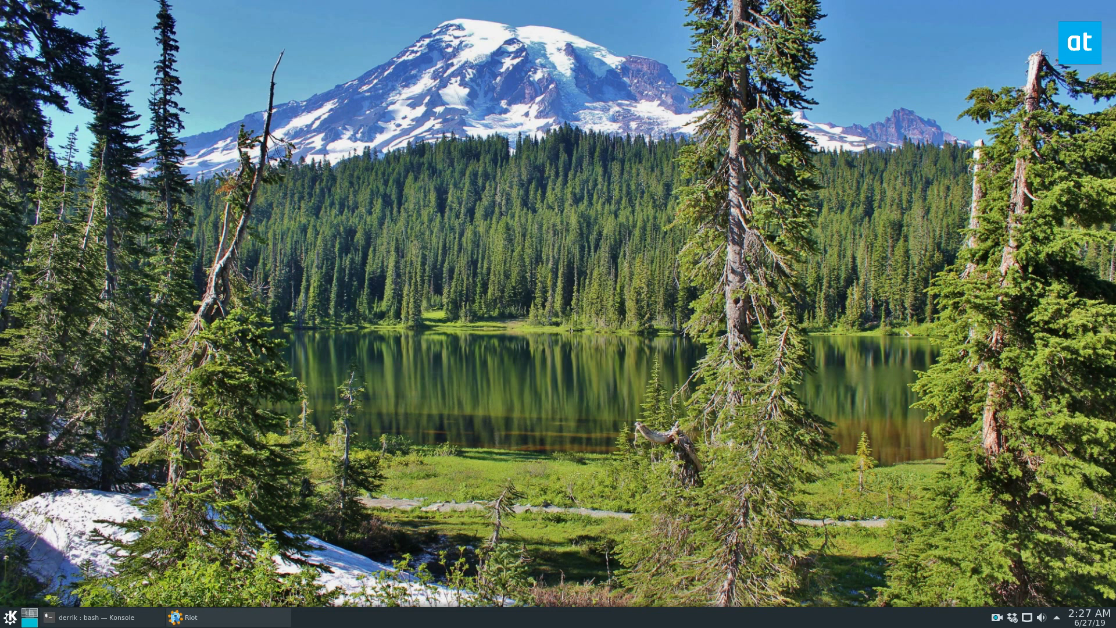
mouse_move(653, 50)
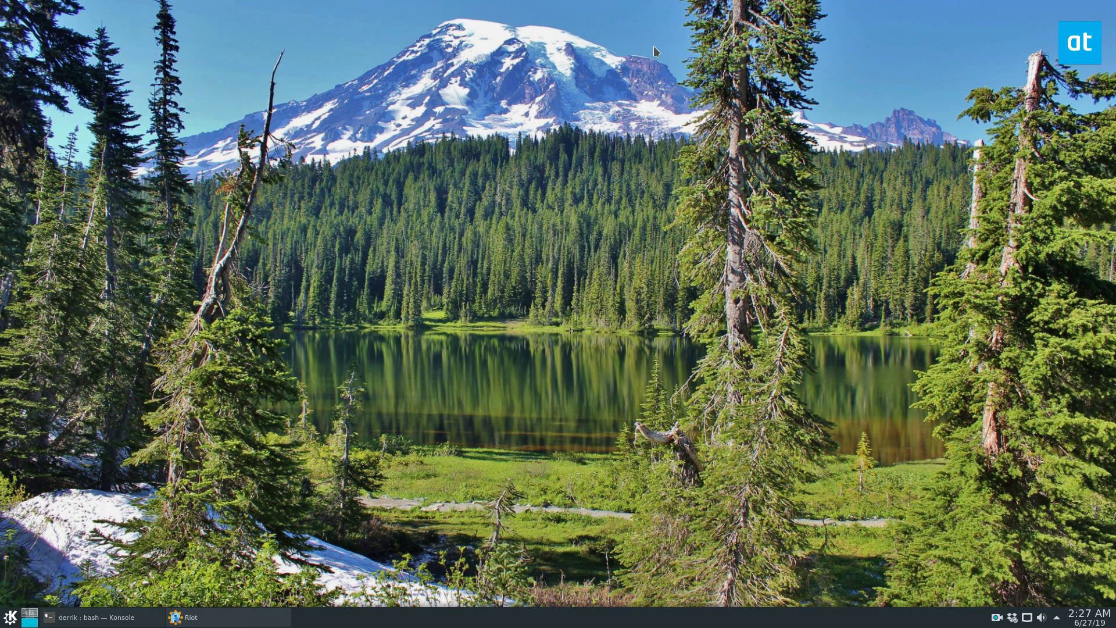
click(192, 616)
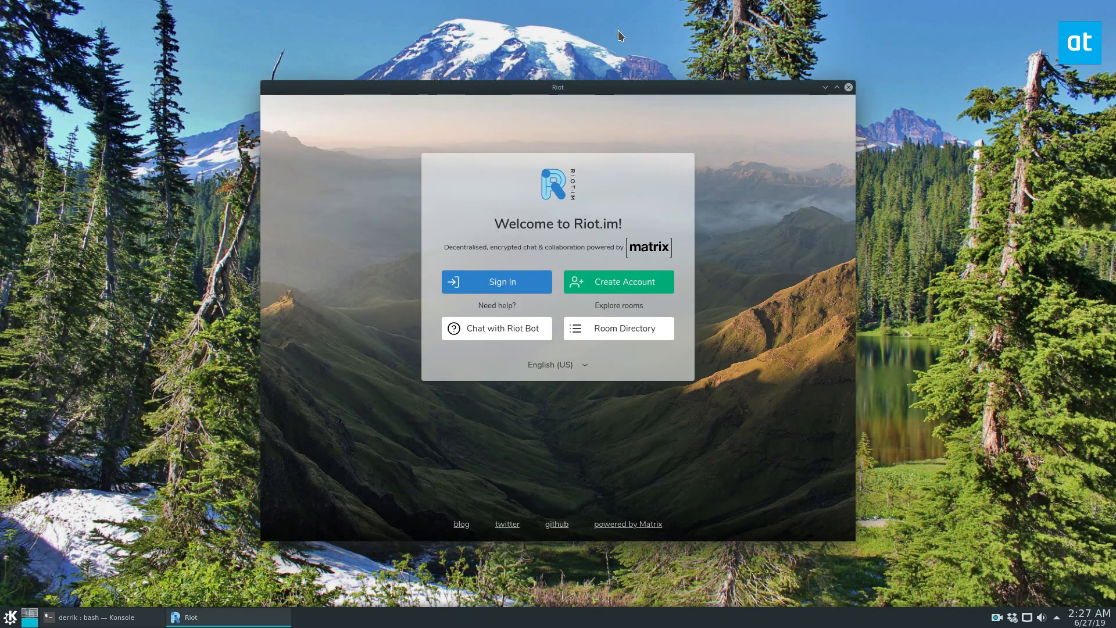
mouse_move(592, 283)
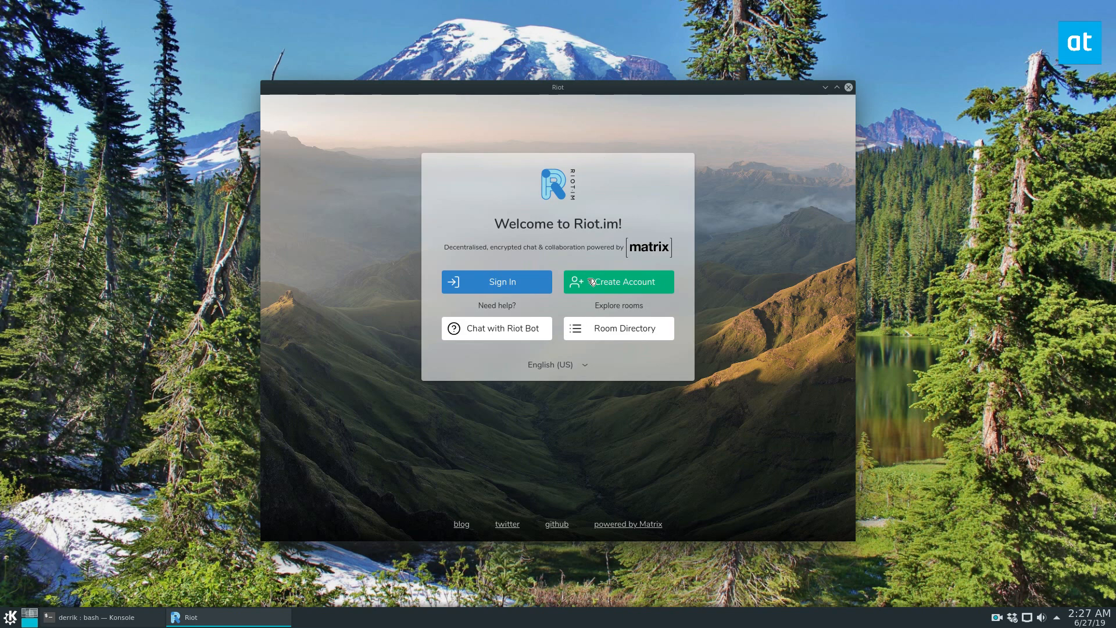
mouse_move(614, 339)
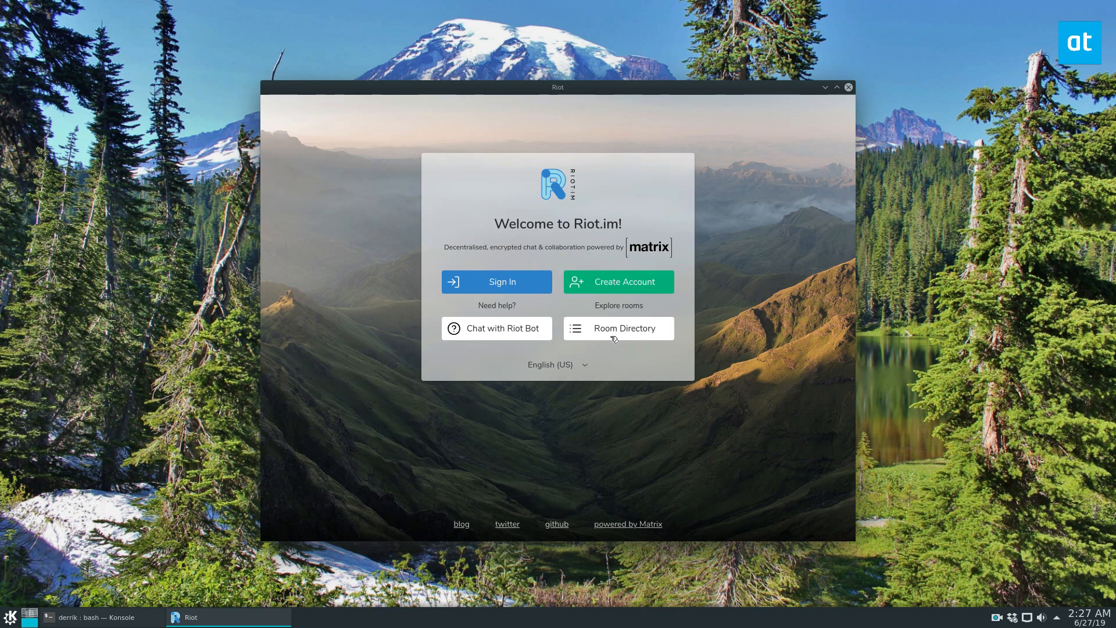
click(618, 328)
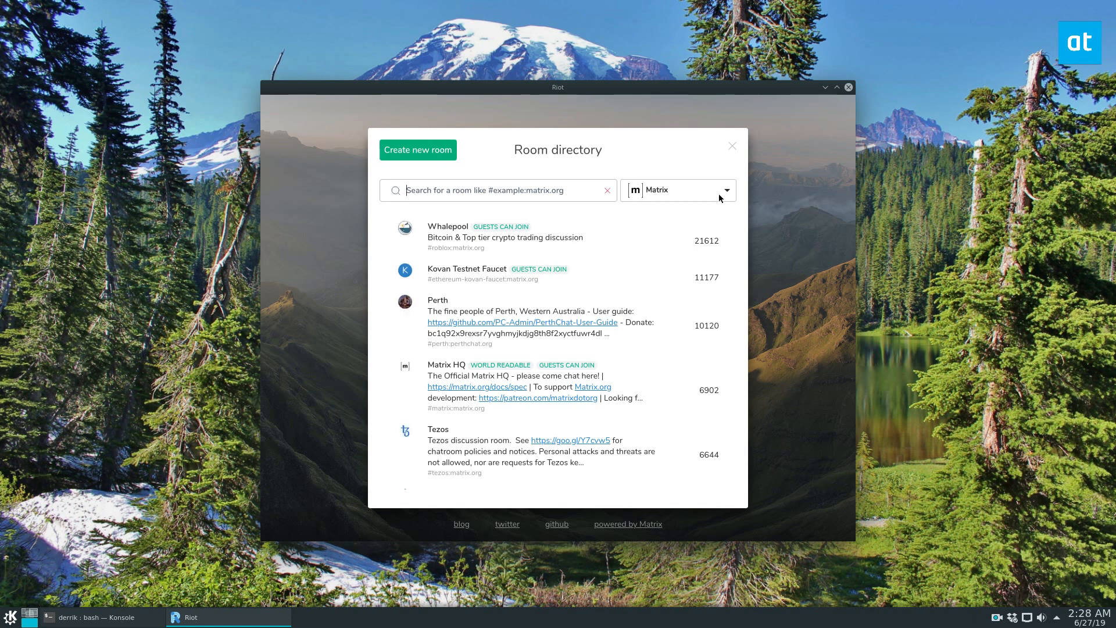
mouse_move(487, 162)
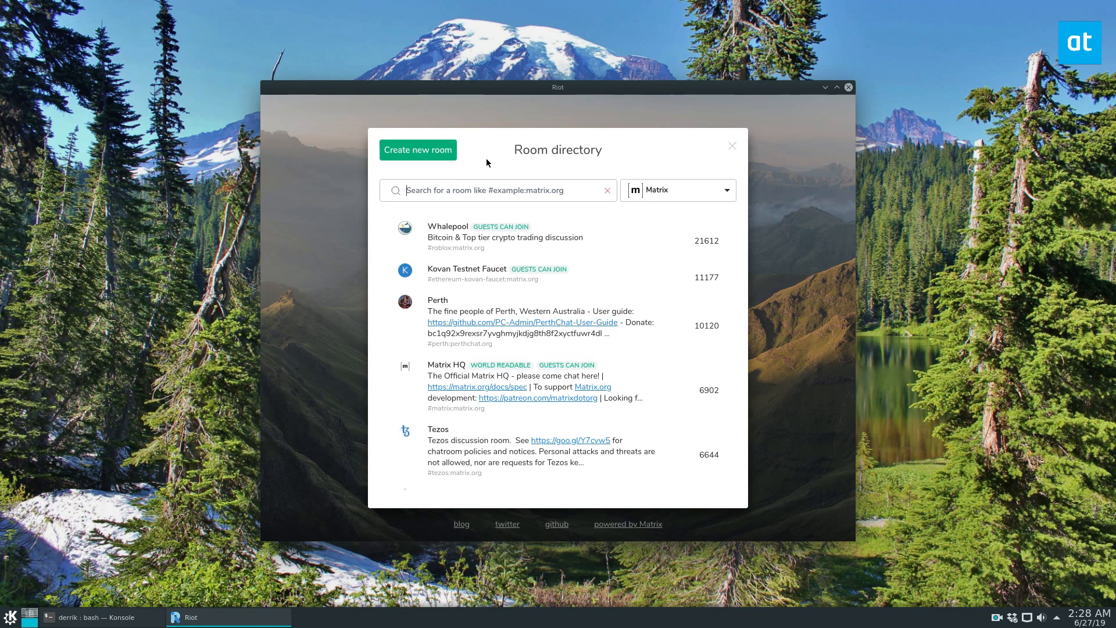